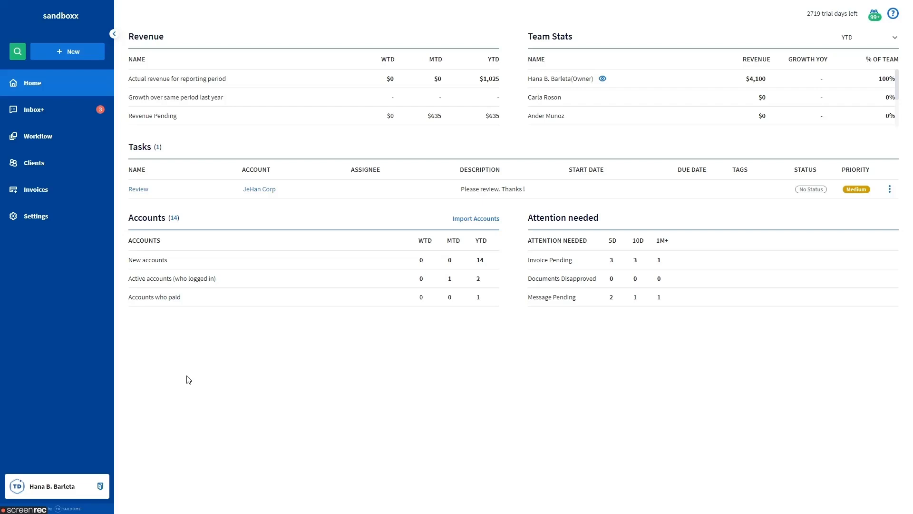
{"action": "mouse_move", "coordinate": [198, 372]}
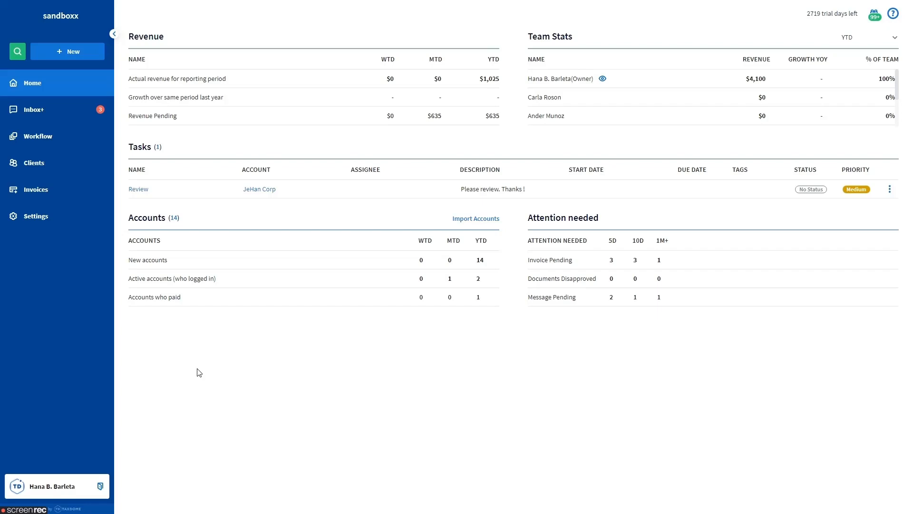
{"action": "mouse_move", "coordinate": [204, 249]}
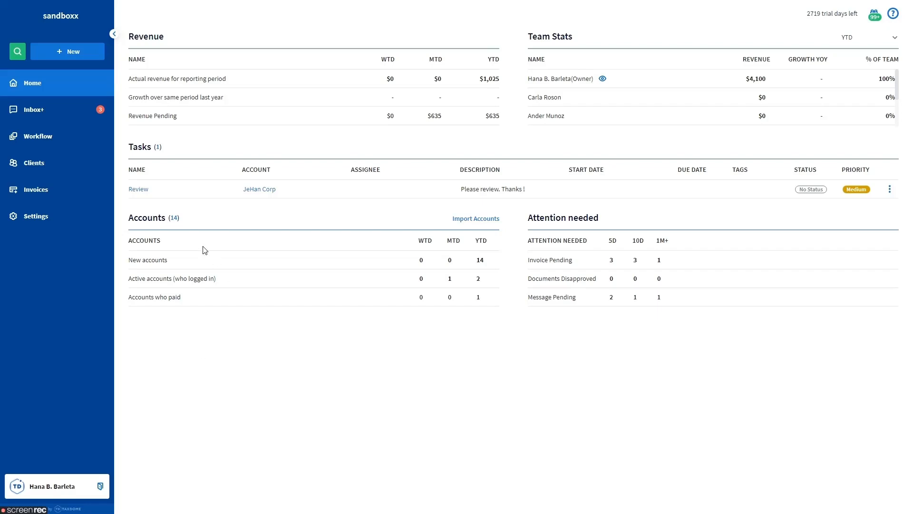
Start a new chat addressed to JeHan Corp and bring up its message templates.
{"action": "left_click", "coordinate": [67, 51]}
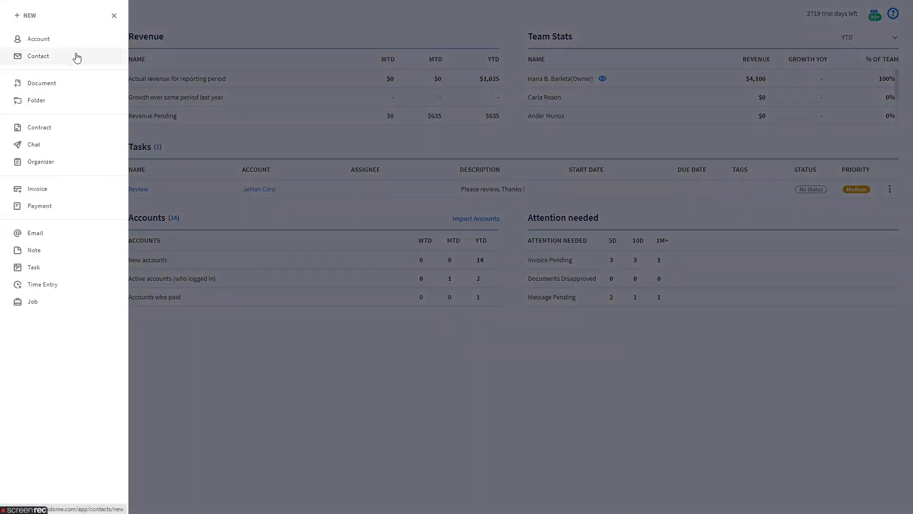
{"action": "left_click", "coordinate": [34, 143]}
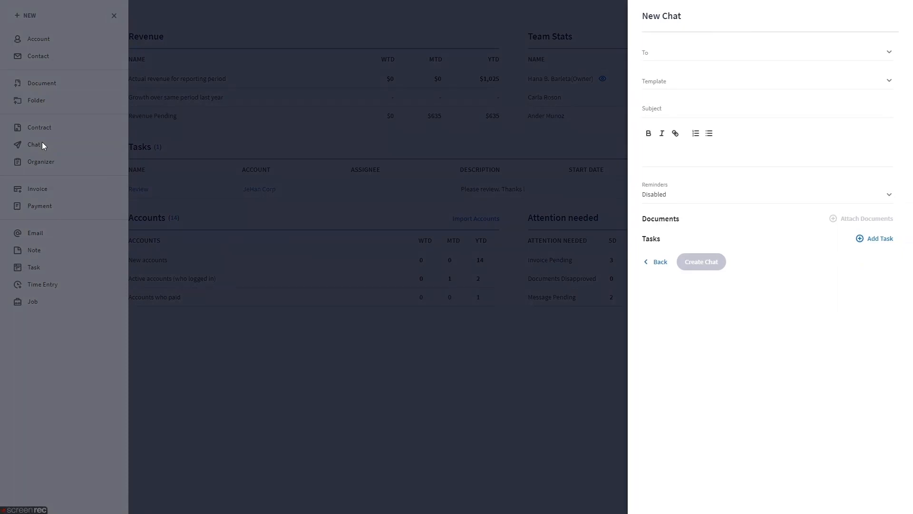
{"action": "left_click", "coordinate": [766, 52]}
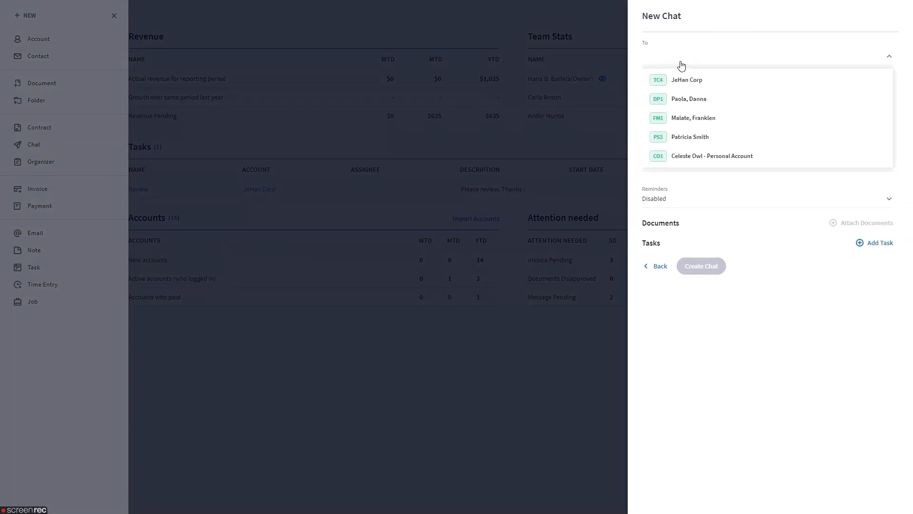
{"action": "left_click", "coordinate": [686, 80]}
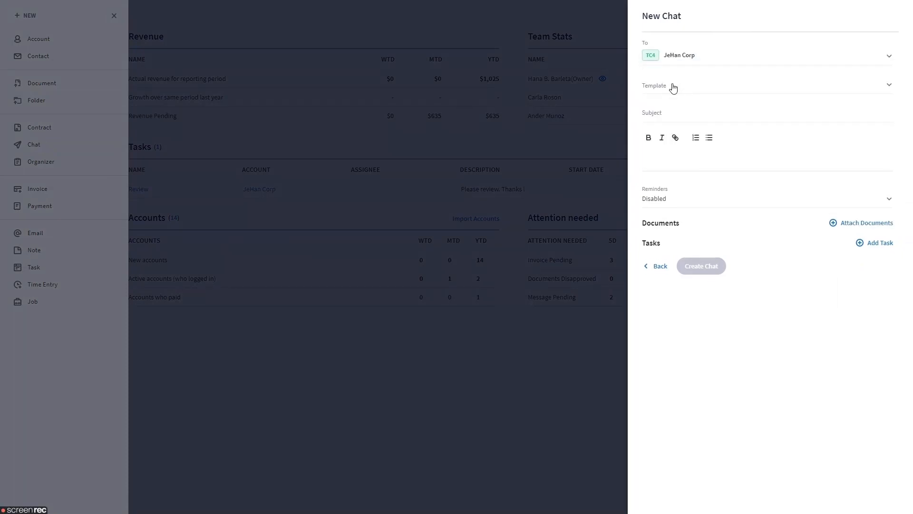
{"action": "left_click", "coordinate": [757, 88]}
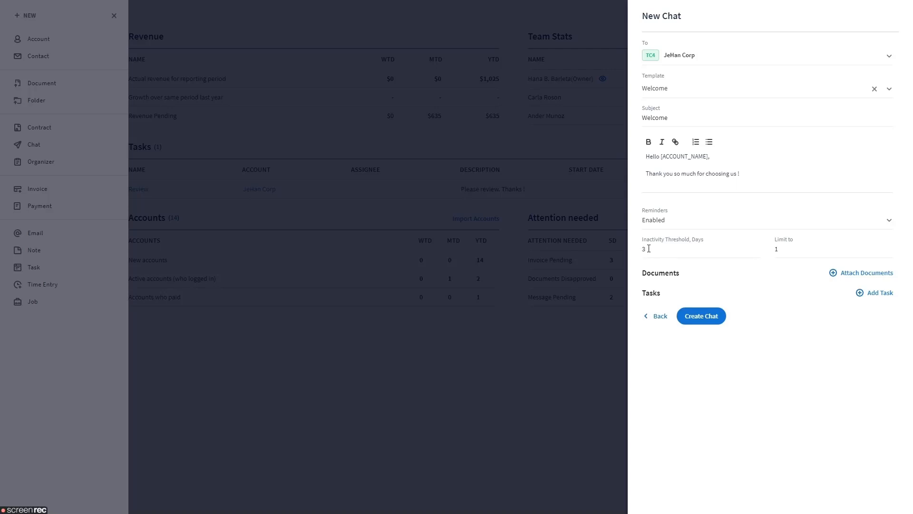
Set the reminder inactivity threshold to 4 days, limit to 2, and create the chat.
{"action": "type", "text": "4"}
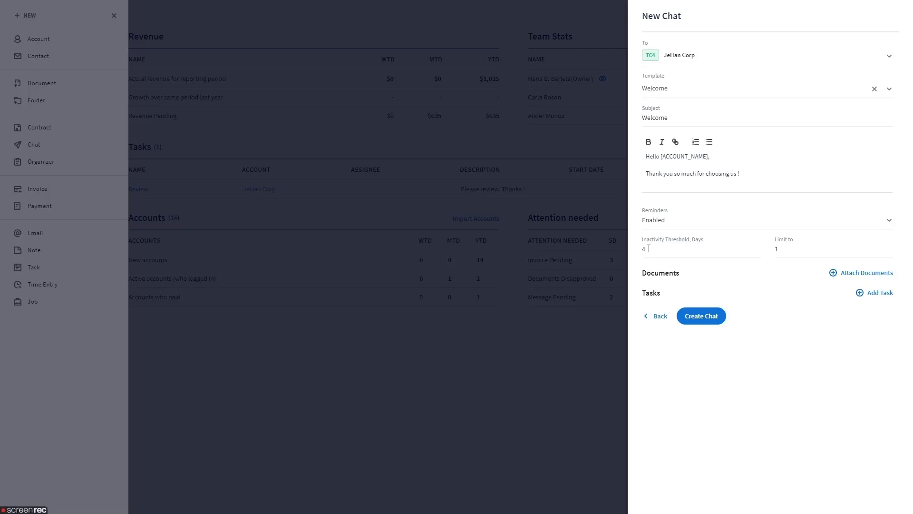
{"action": "mouse_move", "coordinate": [791, 246]}
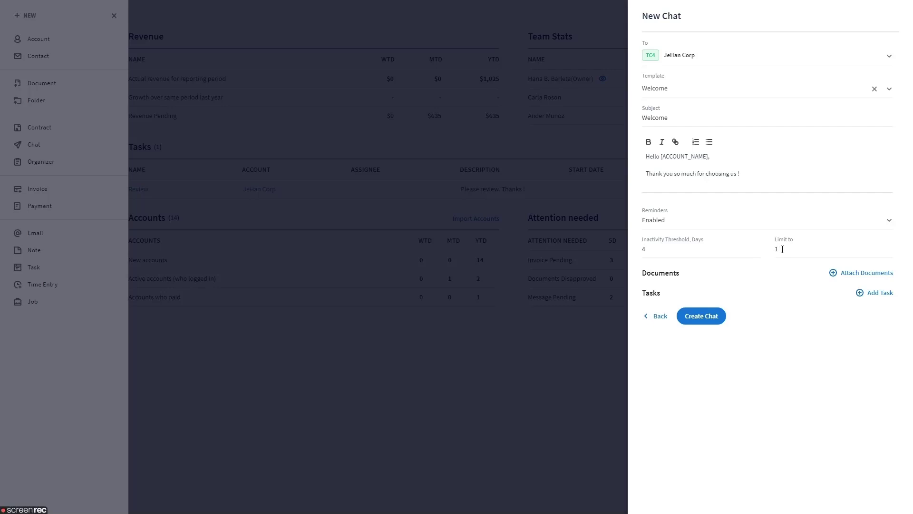
{"action": "type", "text": "2"}
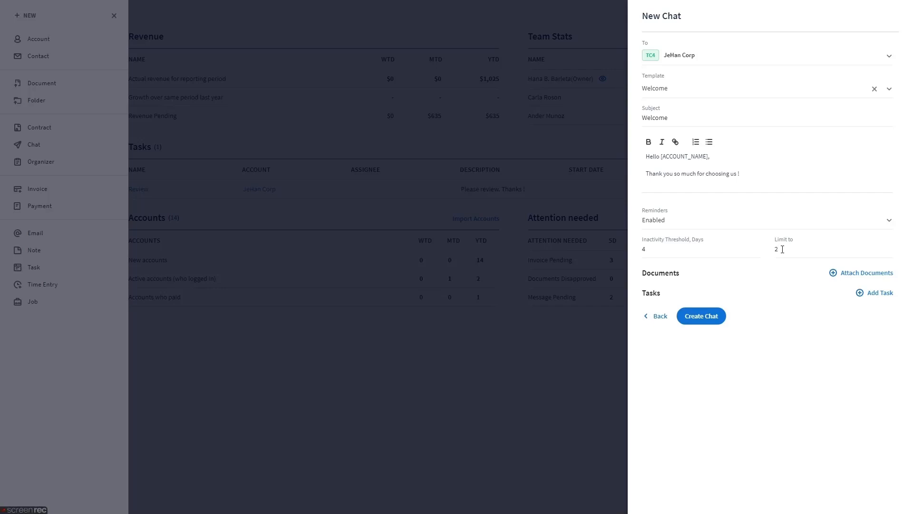
{"action": "left_click", "coordinate": [700, 316]}
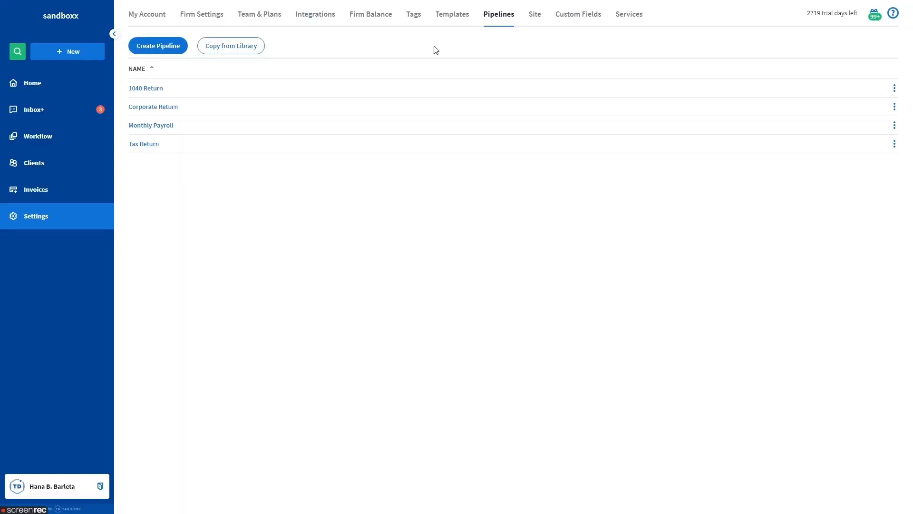
{"action": "mouse_move", "coordinate": [39, 220]}
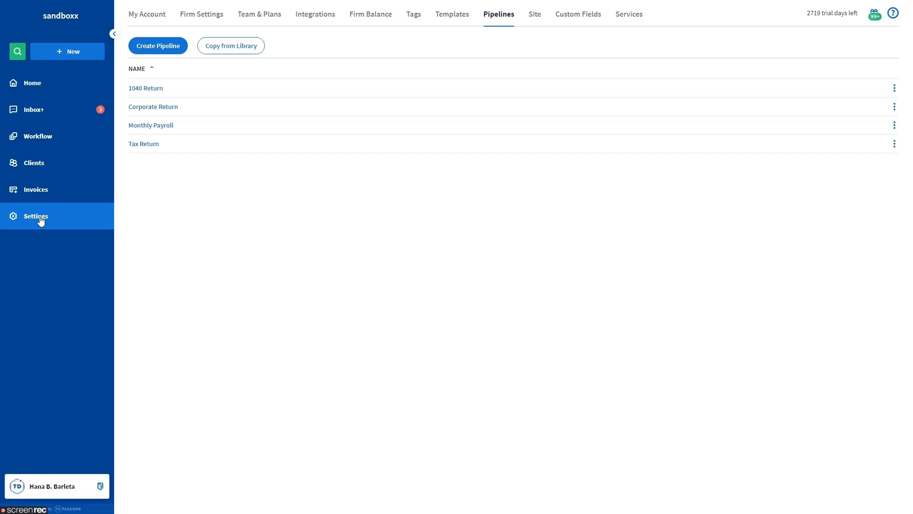
{"action": "mouse_move", "coordinate": [498, 13]}
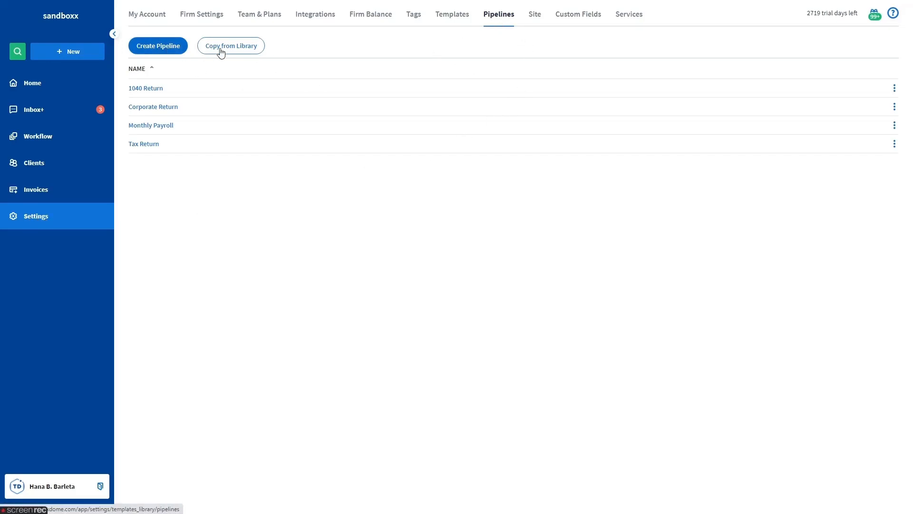
{"action": "mouse_move", "coordinate": [230, 51]}
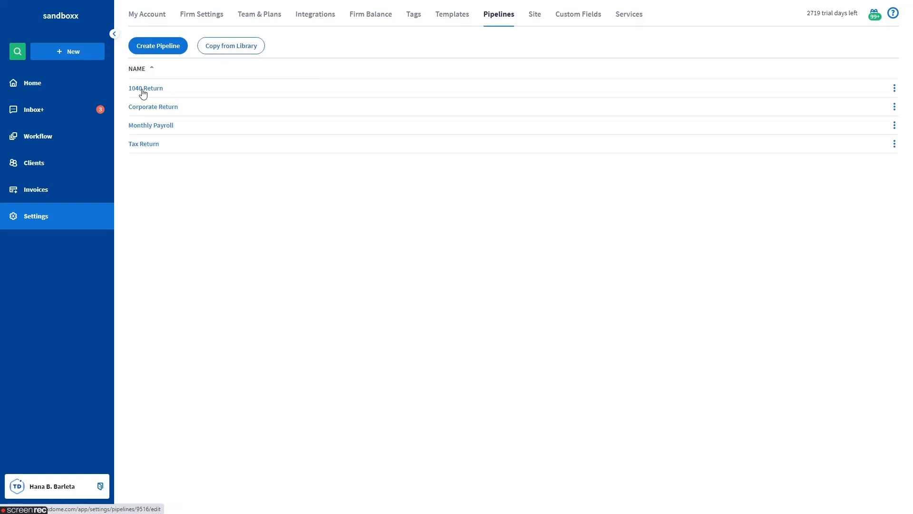
Select 1040 Return from the Pipelines settings list.
{"action": "left_click", "coordinate": [145, 88]}
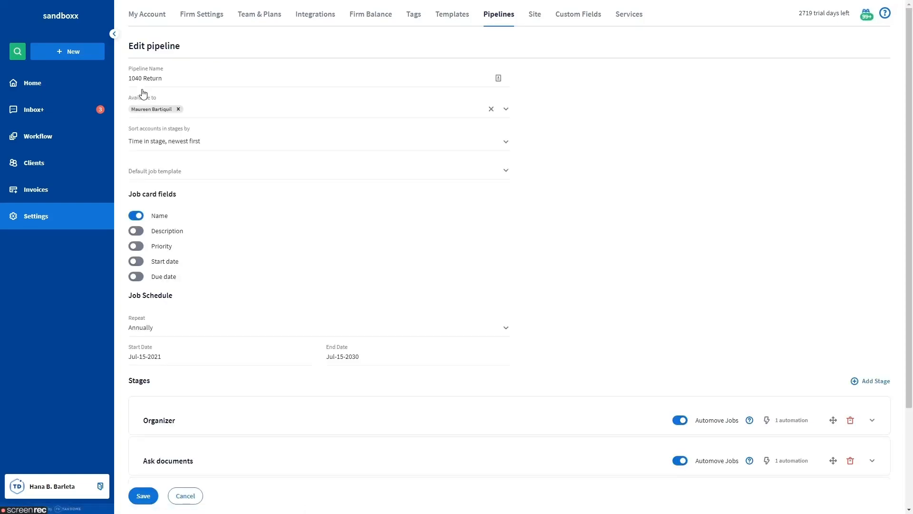
Enable reminders on the Ask documents send-message automation, save, and log in as JeHan Corp.
{"action": "scroll", "scroll_direction": "down", "scroll_amount": 3}
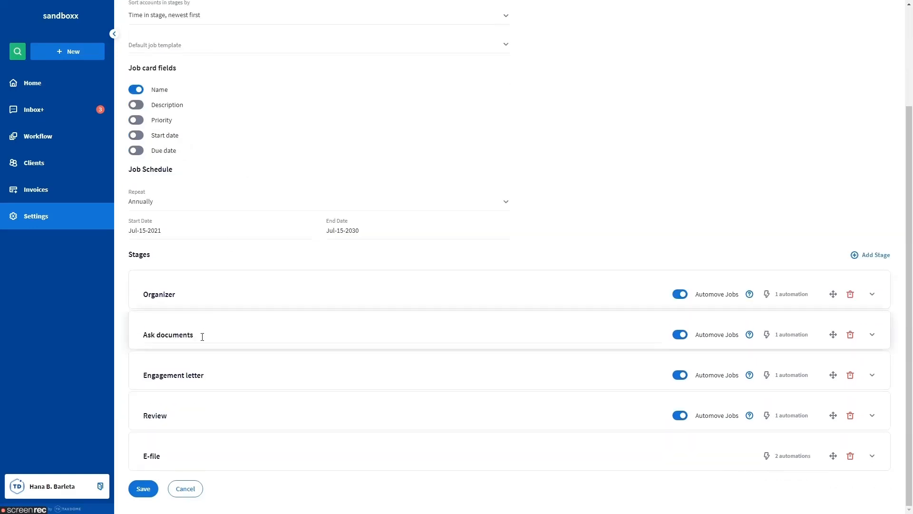
{"action": "left_click", "coordinate": [872, 333]}
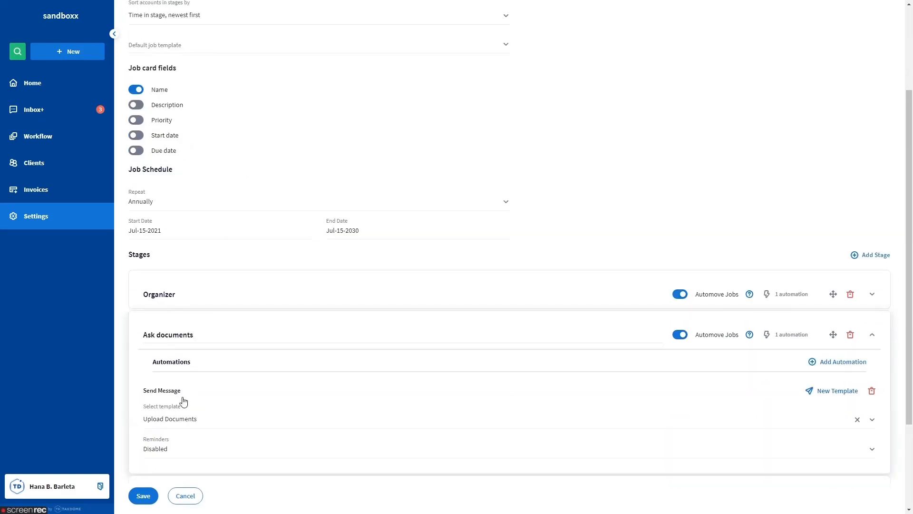
{"action": "scroll", "scroll_direction": "down", "scroll_amount": 3}
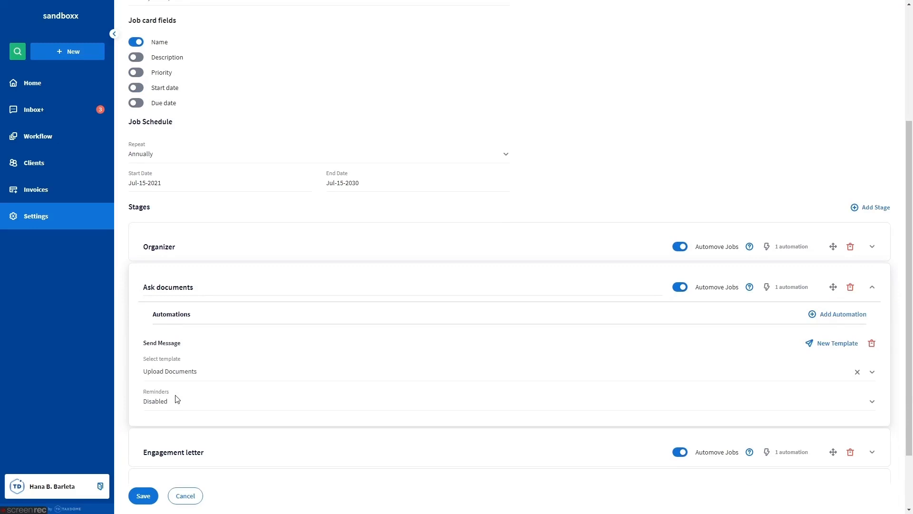
{"action": "left_click", "coordinate": [870, 401]}
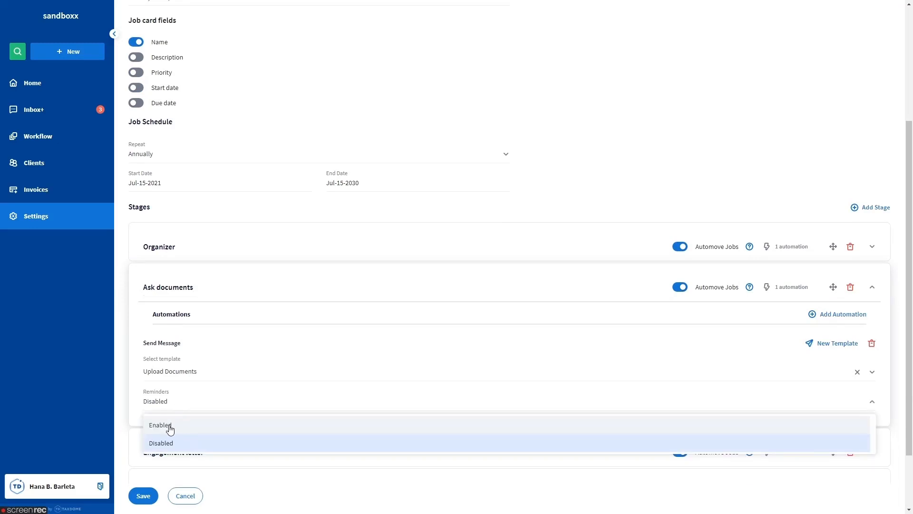
{"action": "left_click", "coordinate": [161, 425]}
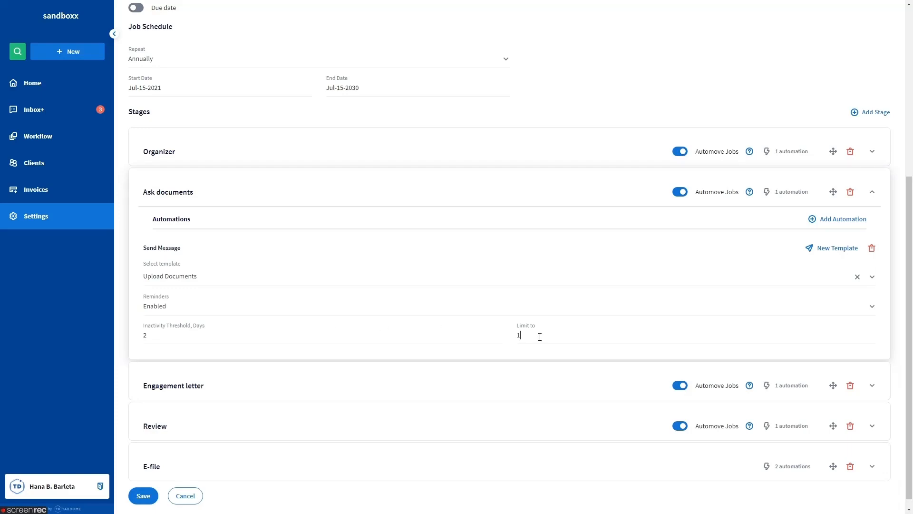
{"action": "mouse_move", "coordinate": [269, 330]}
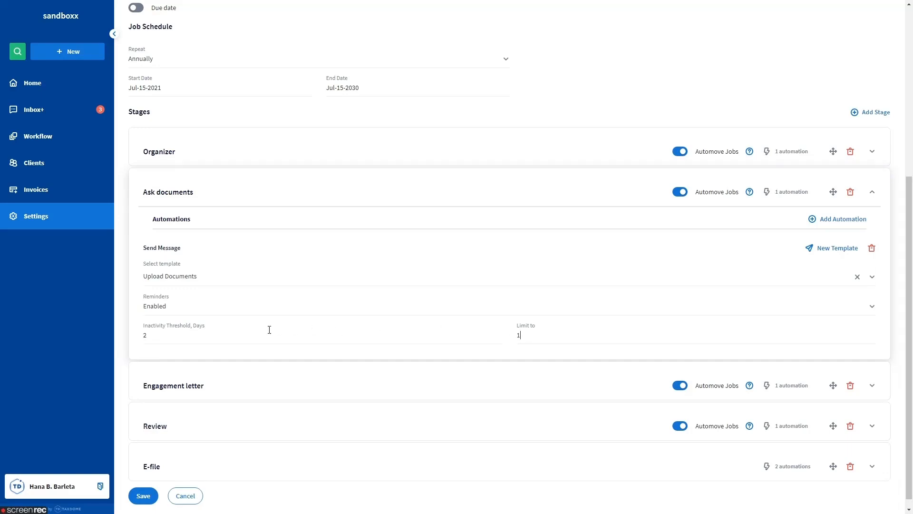
{"action": "left_click", "coordinate": [142, 495]}
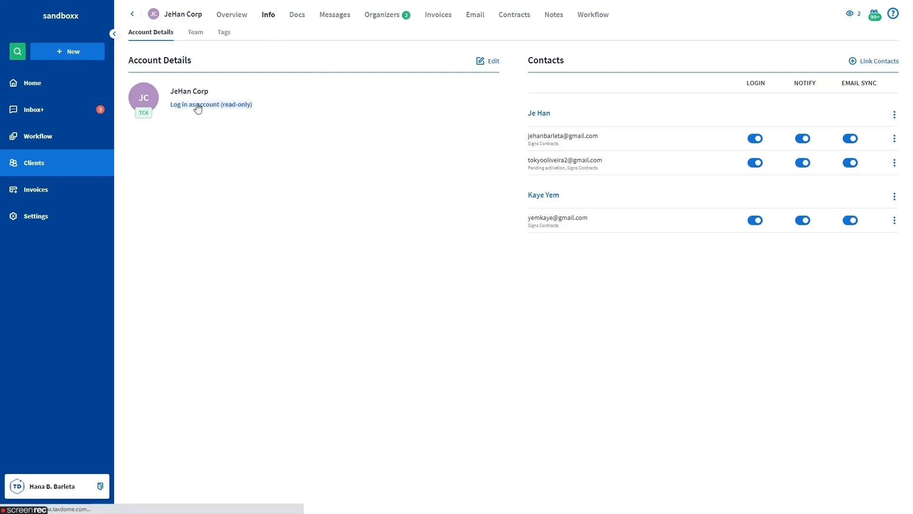
{"action": "left_click", "coordinate": [211, 104]}
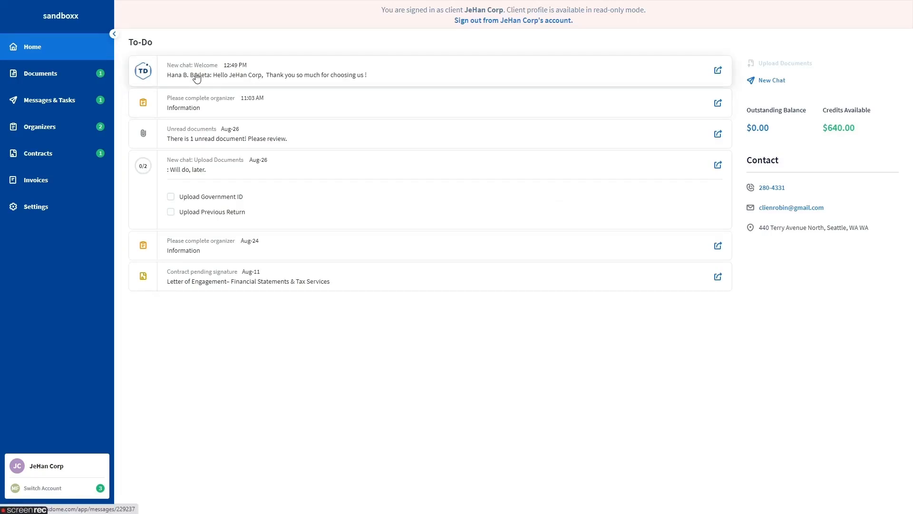
{"action": "mouse_move", "coordinate": [322, 76]}
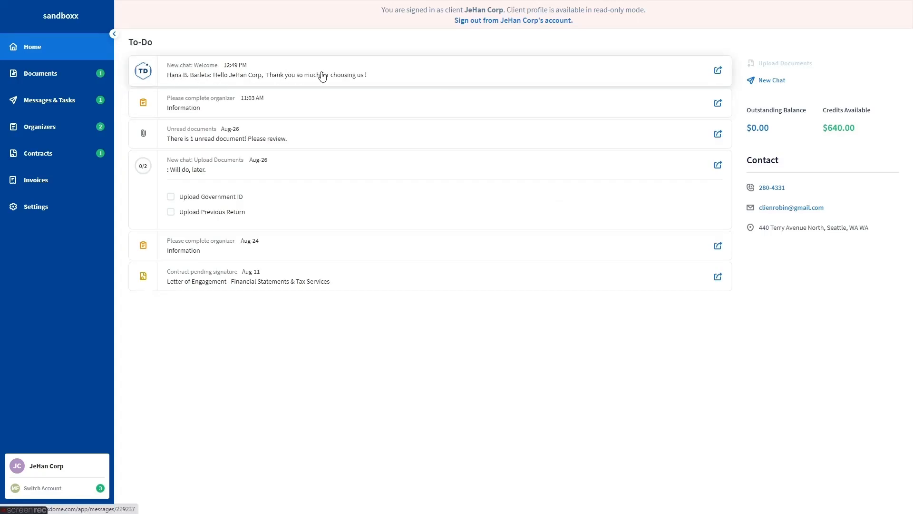
{"action": "mouse_move", "coordinate": [203, 74]}
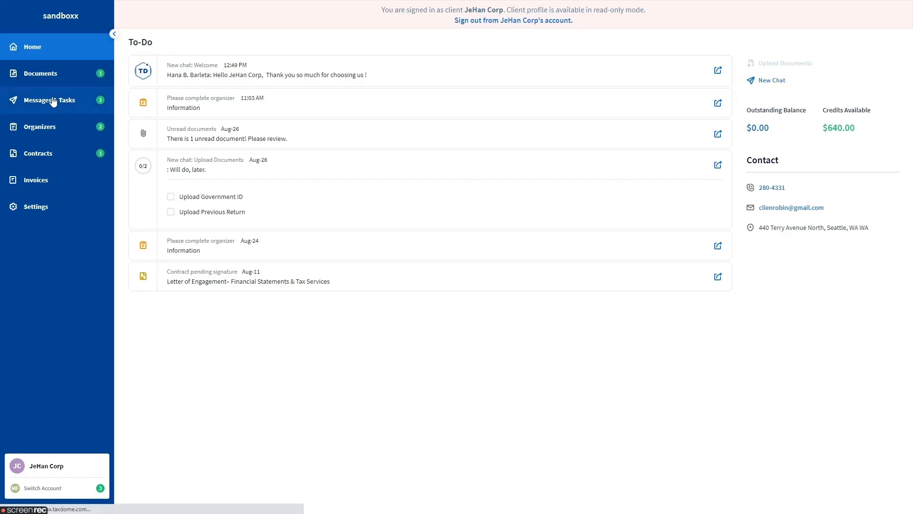
Go to Messages & Tasks in JeHan Corp's portal to list its chats.
{"action": "left_click", "coordinate": [53, 99]}
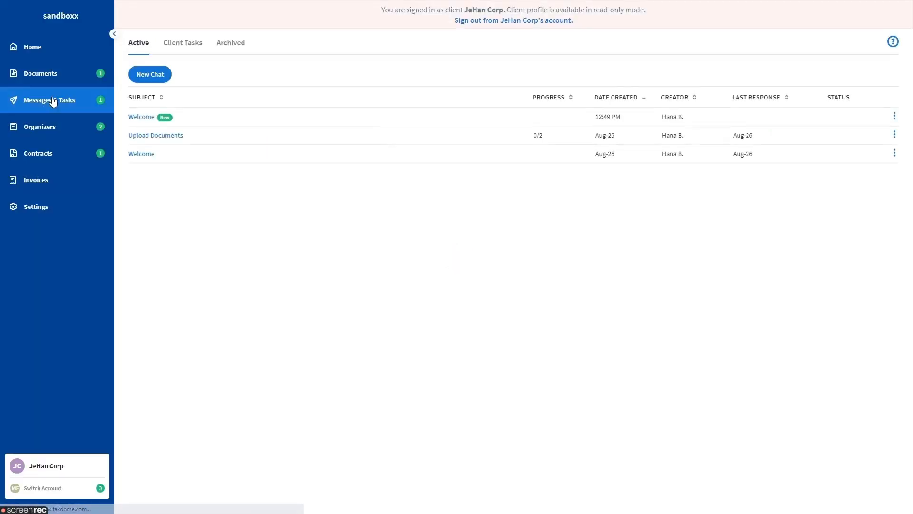